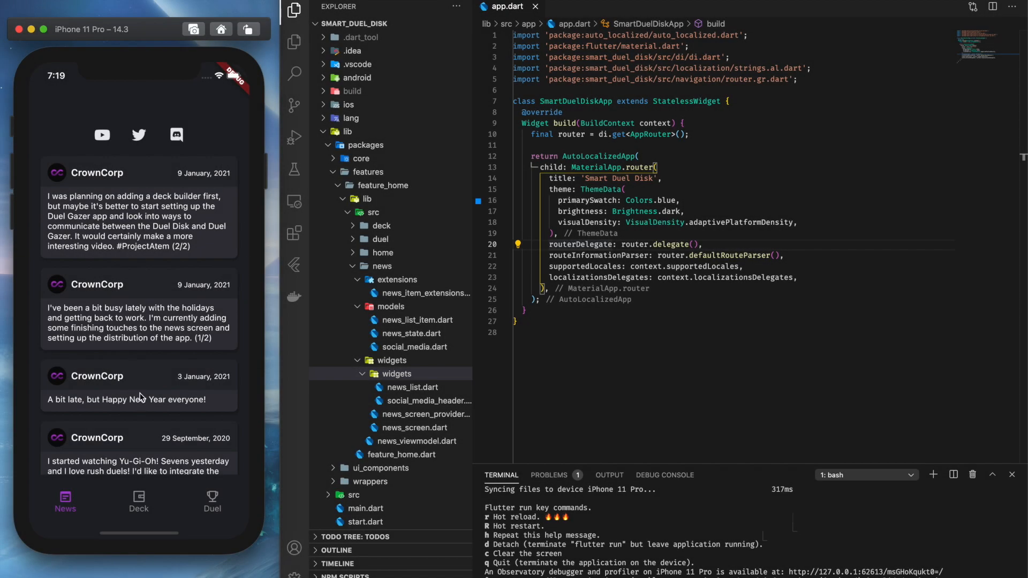
Browse the Smart Duel Disk news feed, return to its top, then switch to the Duel screen.
scroll(down, 3)
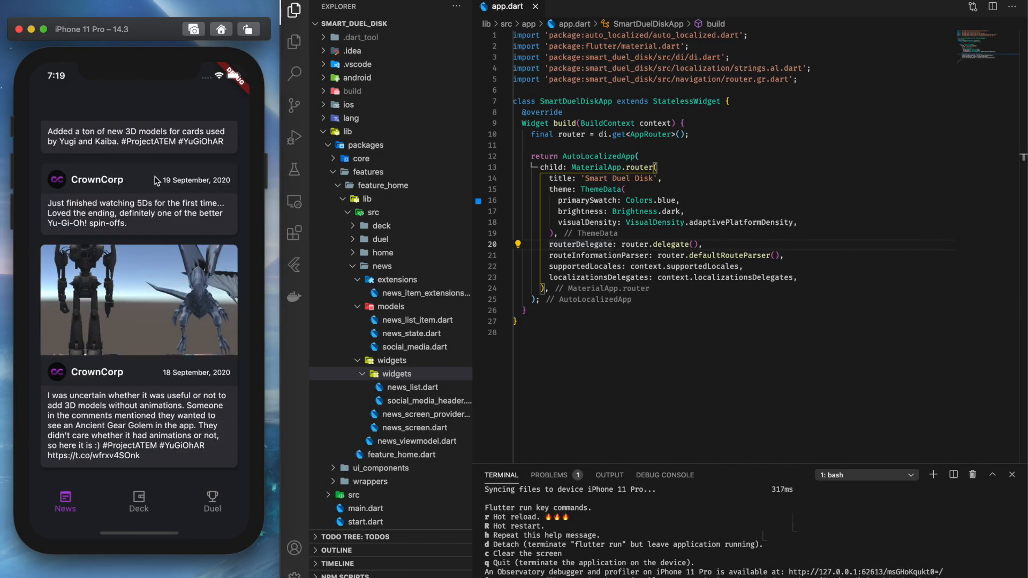
scroll(up, 3)
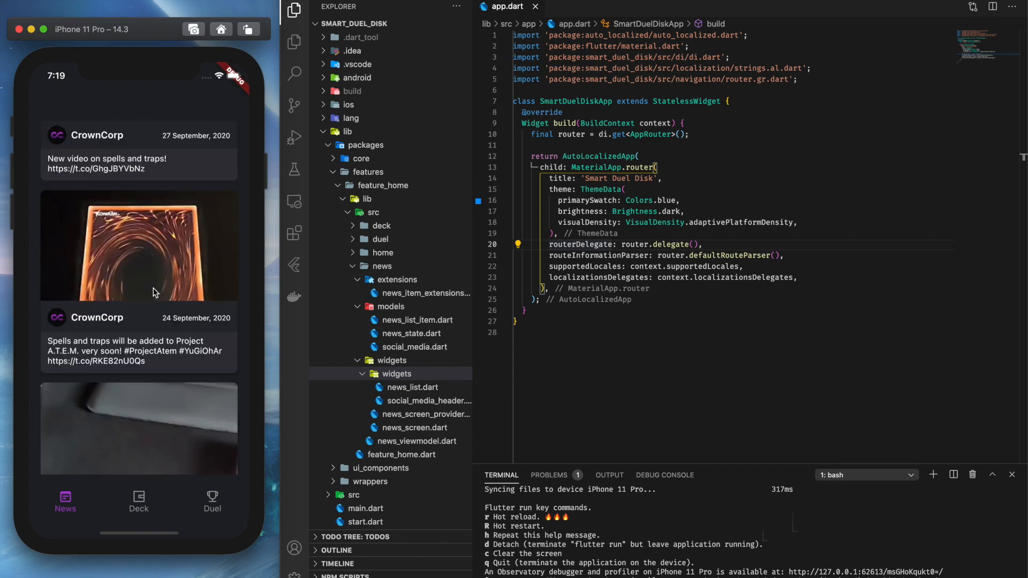
scroll(up, 3)
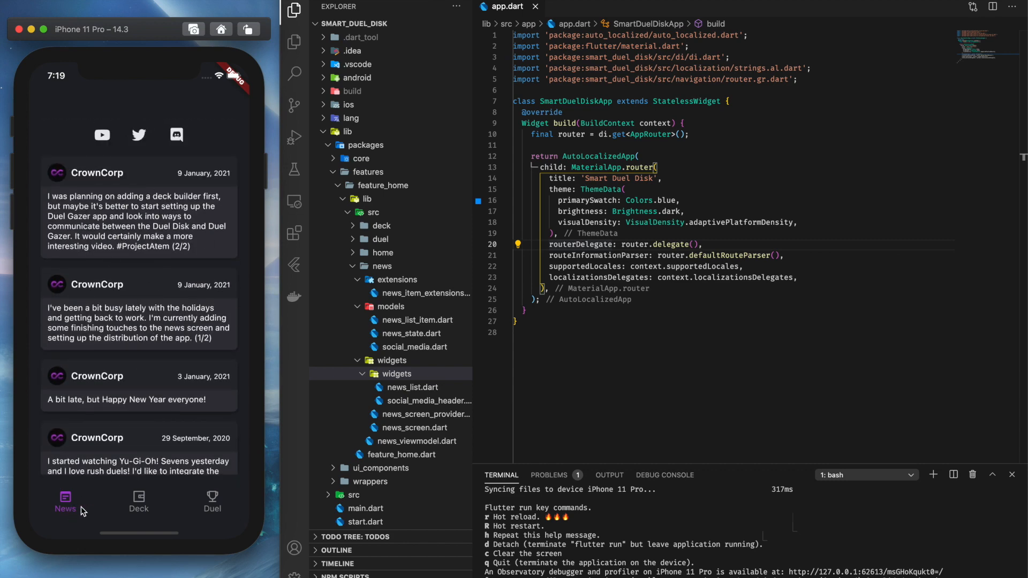
click(212, 500)
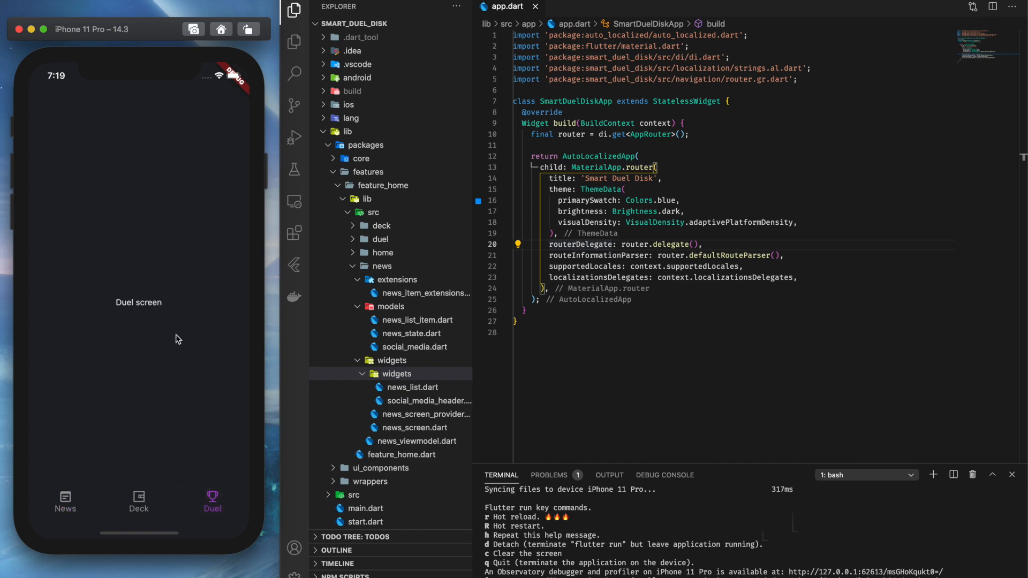
click(138, 502)
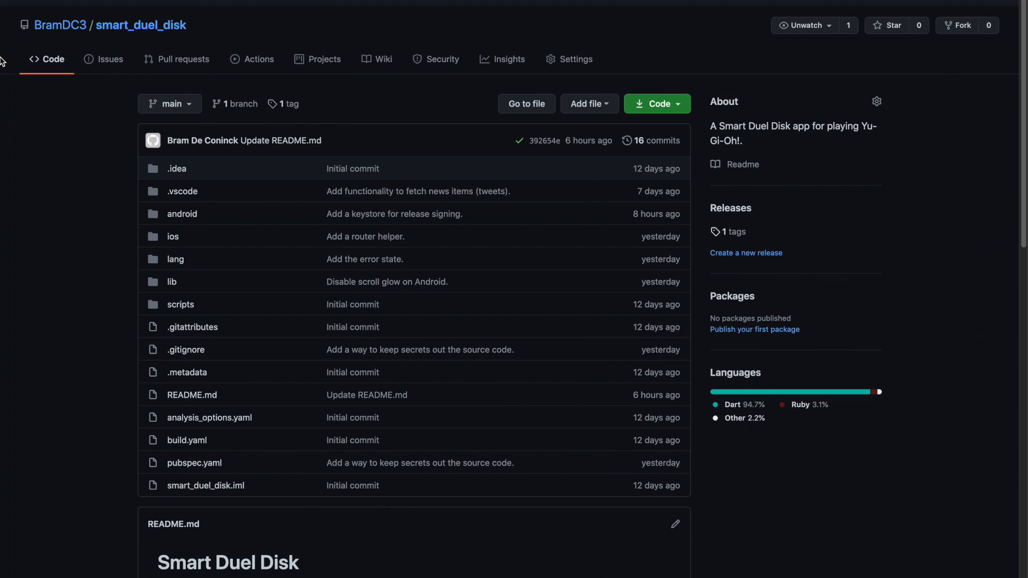
Open the smart_duel_disk Releases page from the repository sidebar.
scroll(down, 3)
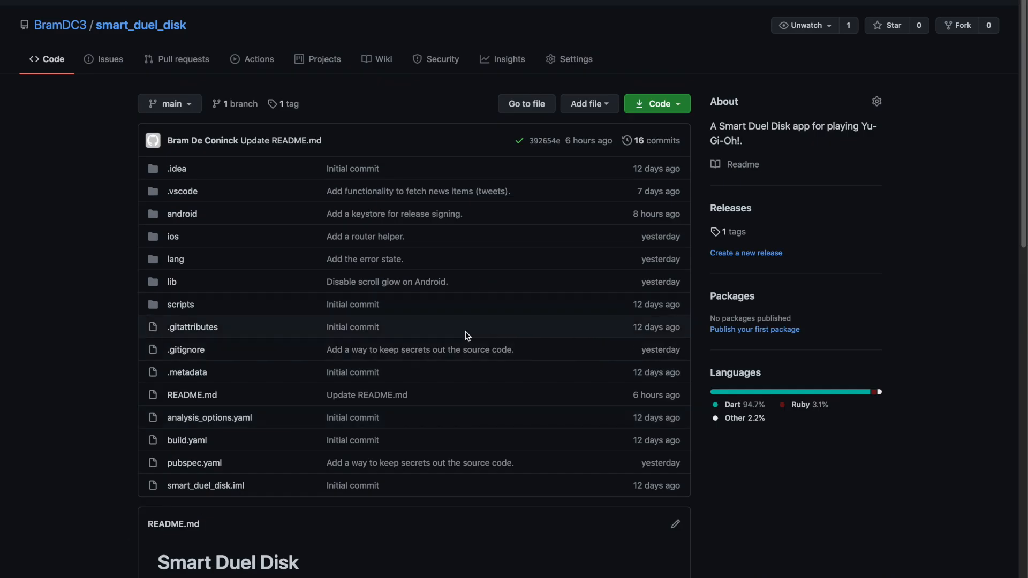
mouse_move(730, 209)
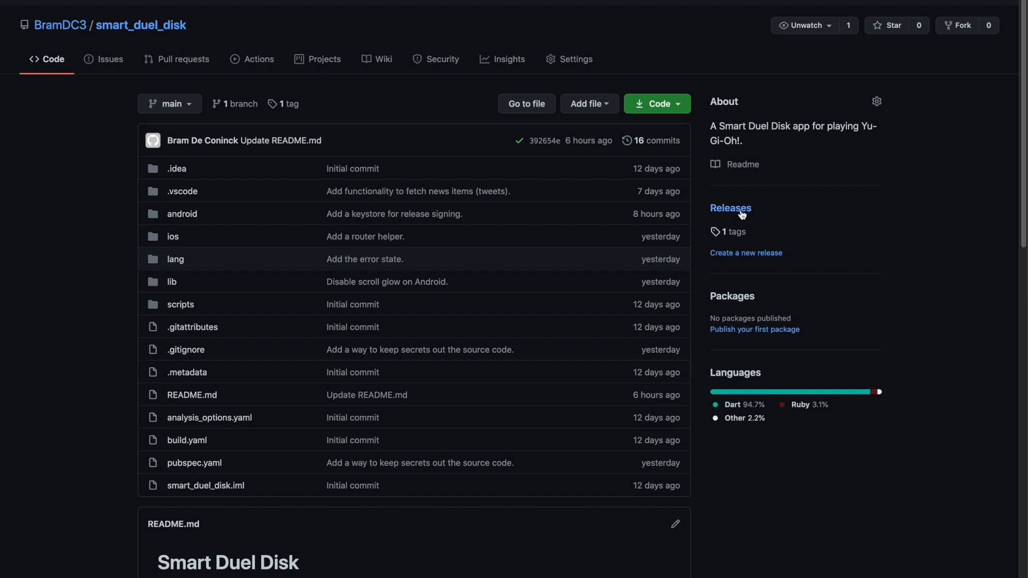
click(730, 207)
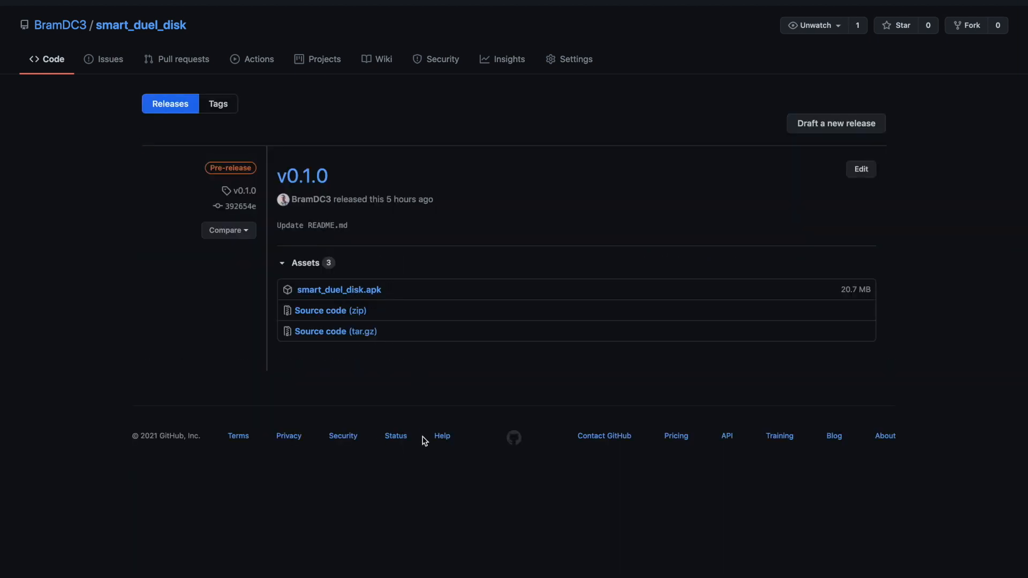
mouse_move(341, 3)
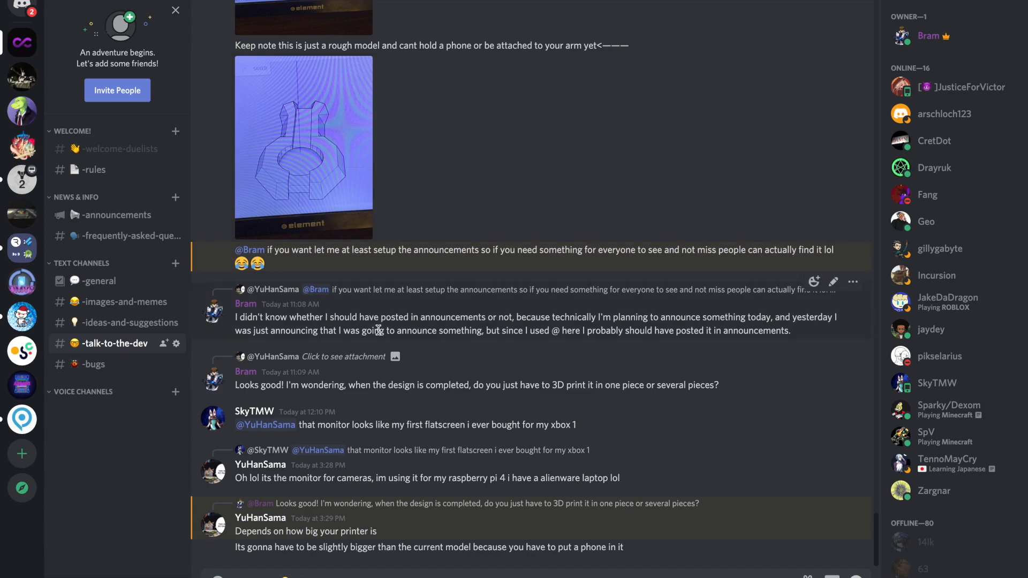
mouse_move(663, 548)
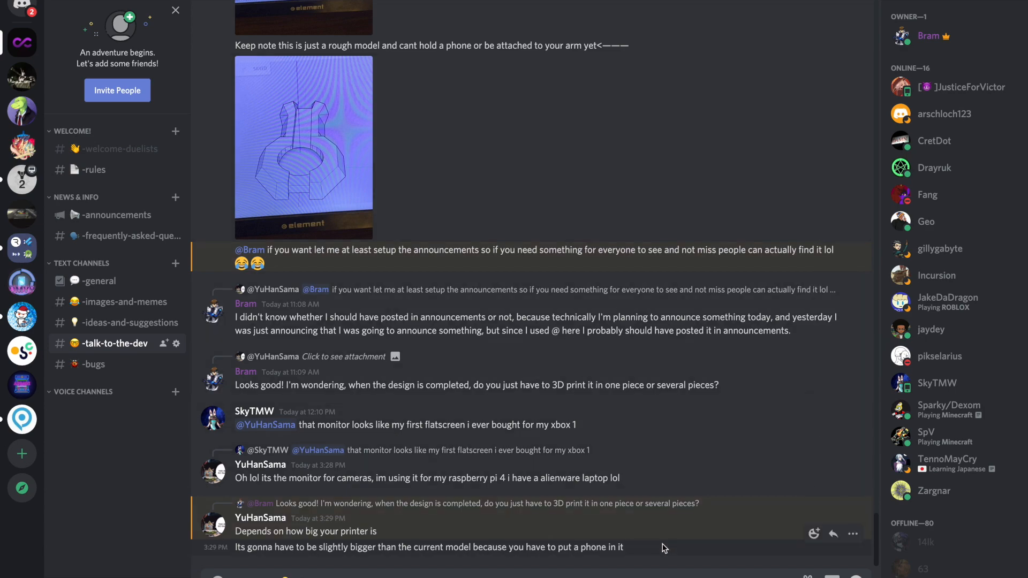